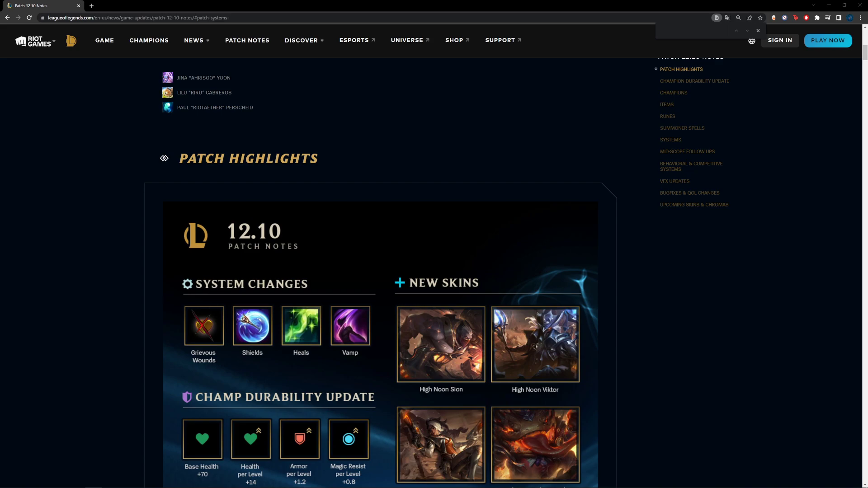
# Step: Scroll through the 12.10 Patch Highlights infographic and Champion Durability Update down to the Champions section
pyautogui.scroll(-3)
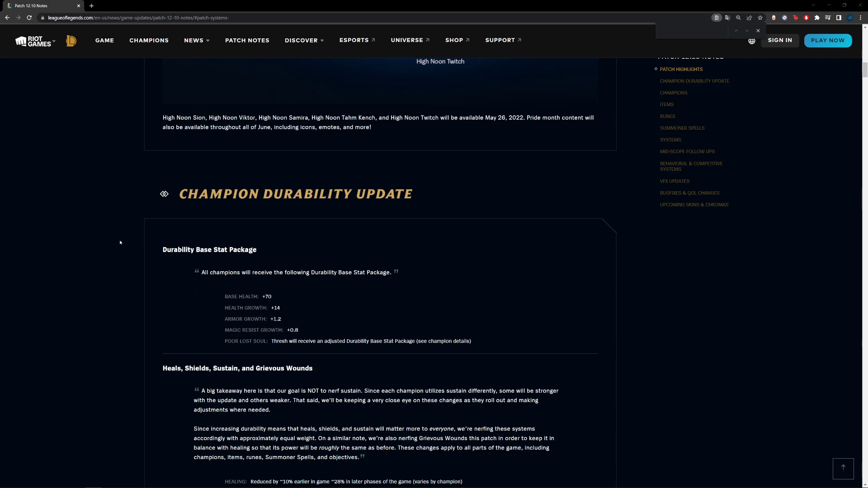
pyautogui.scroll(-3)
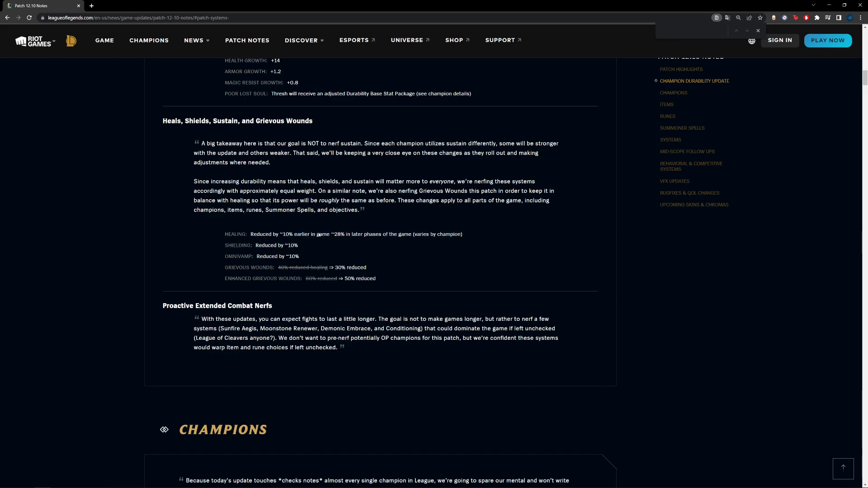
pyautogui.moveTo(317, 233); pyautogui.dragTo(397, 233)
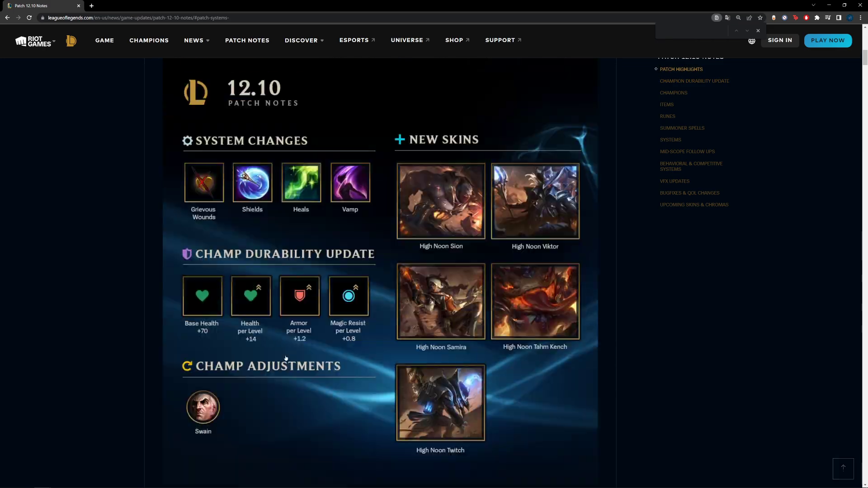
pyautogui.scroll(3)
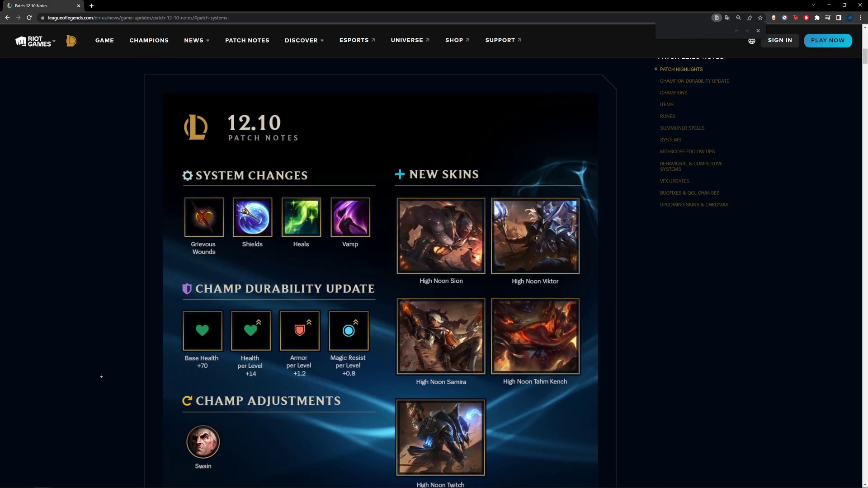
pyautogui.scroll(-3)
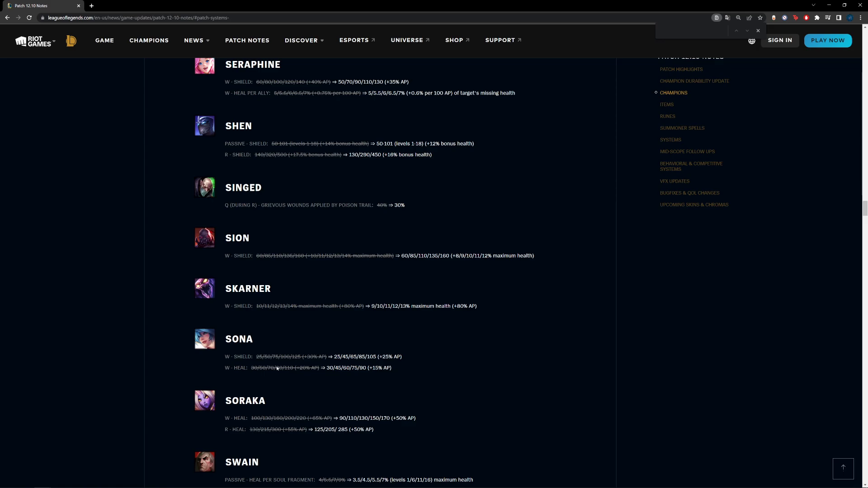
pyautogui.moveTo(284, 372)
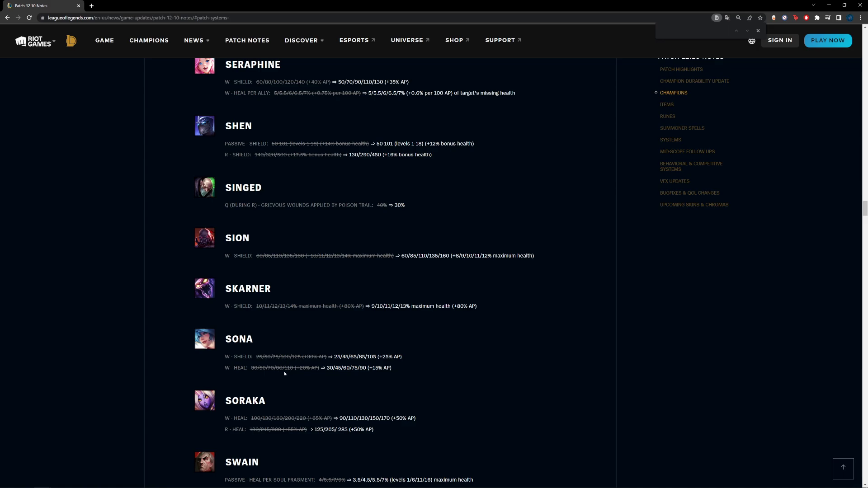
pyautogui.doubleClick(288, 367)
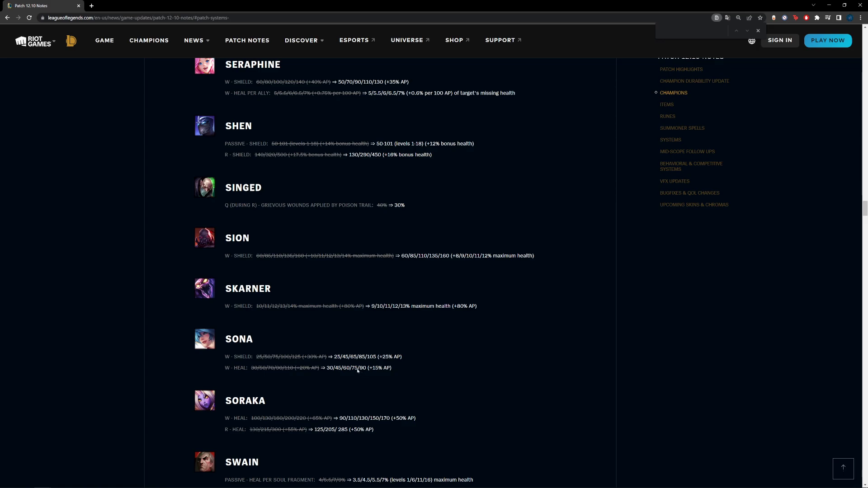
pyautogui.doubleClick(363, 368)
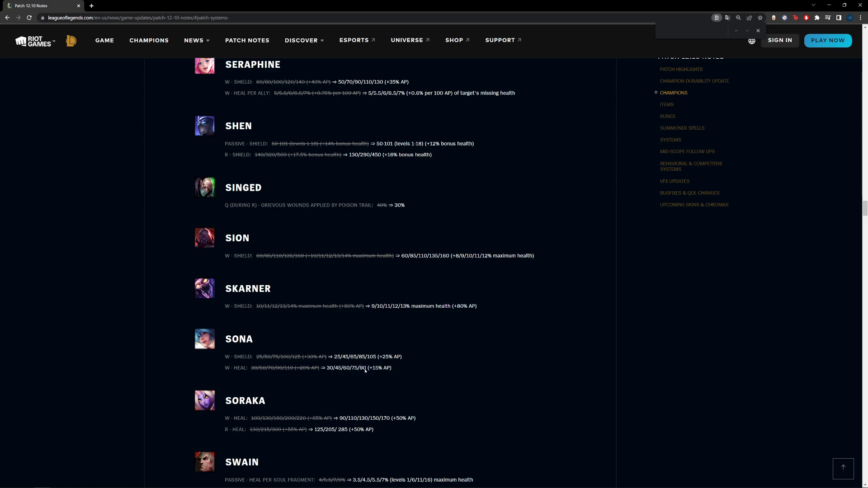
pyautogui.moveTo(333, 355)
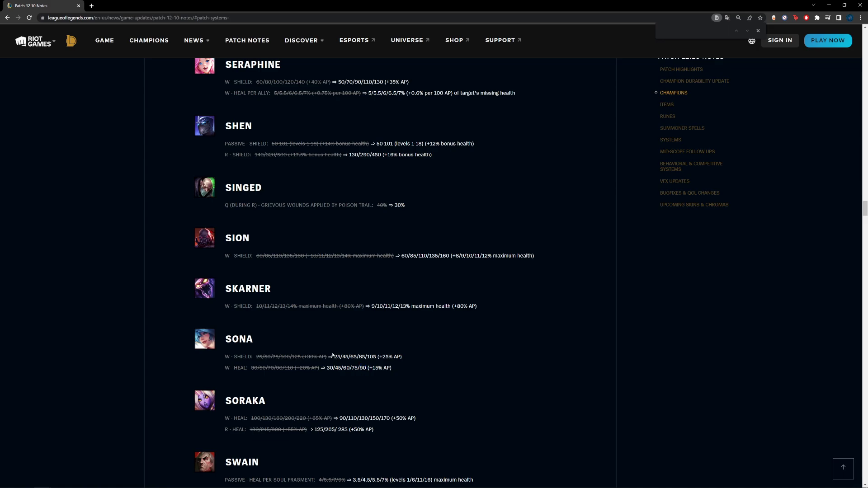
pyautogui.moveTo(232, 368); pyautogui.dragTo(265, 400)
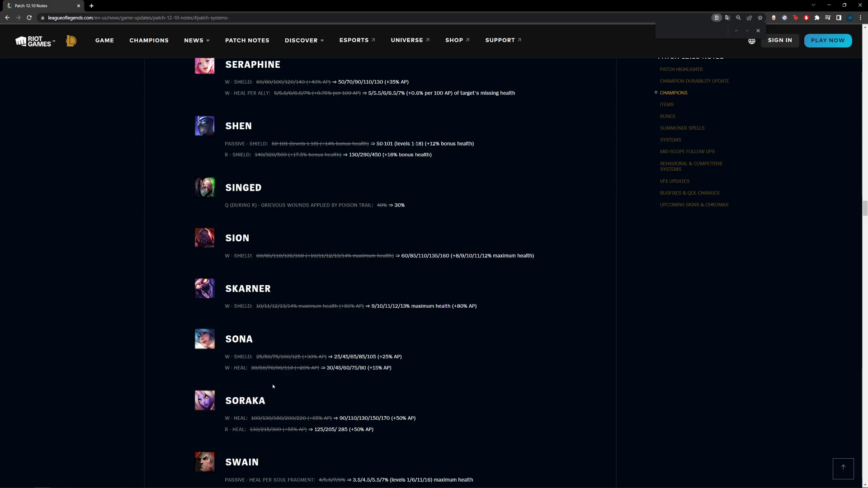
# Step: Scroll the champion list down to show Swain's full healing changes and Sylas's heal entry
pyautogui.scroll(-3)
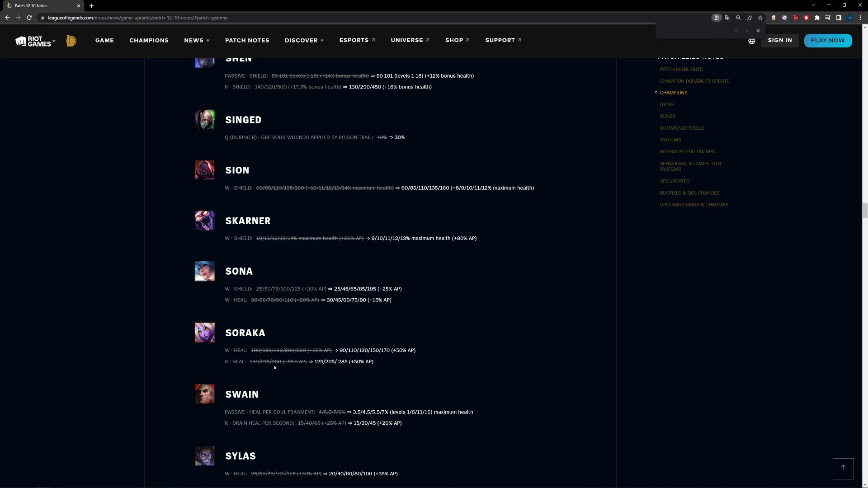
pyautogui.moveTo(223, 347)
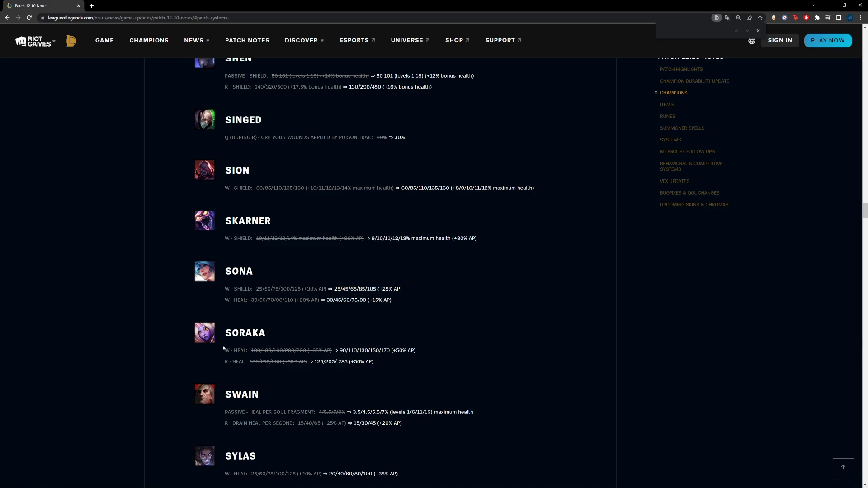
# Step: Scroll back up past the champion entries to the Champion Durability Update and patch highlights
pyautogui.scroll(3)
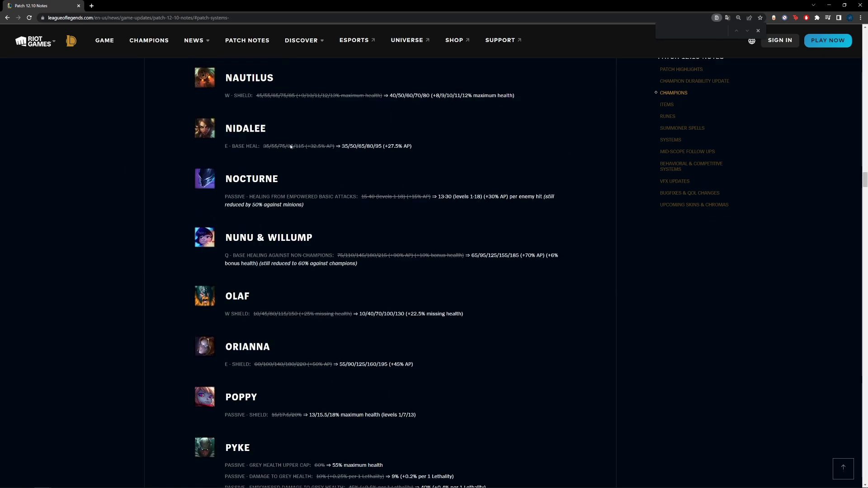
pyautogui.scroll(-3)
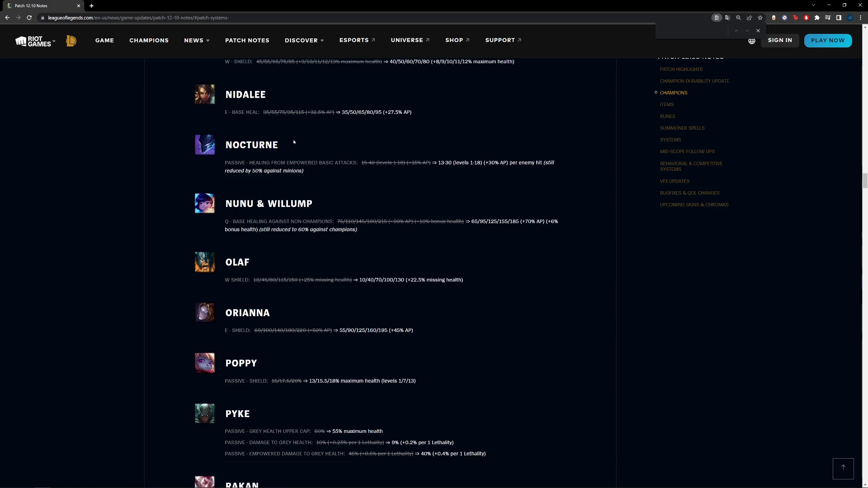
pyautogui.scroll(-3)
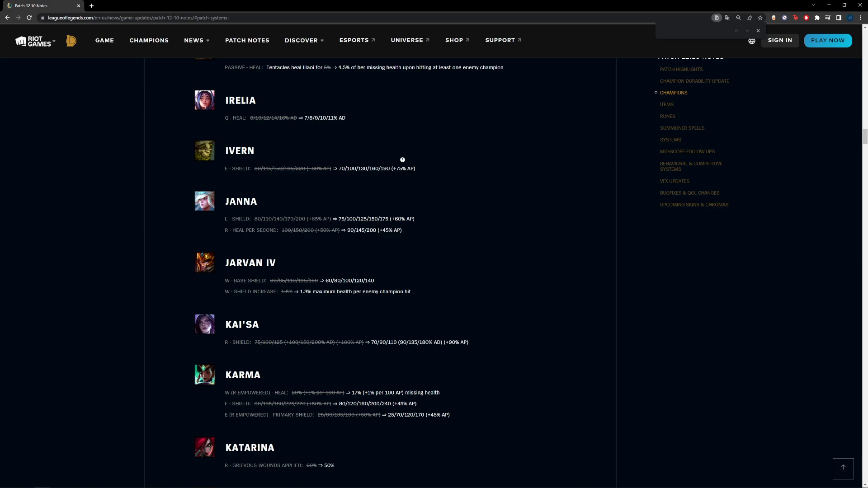
pyautogui.scroll(3)
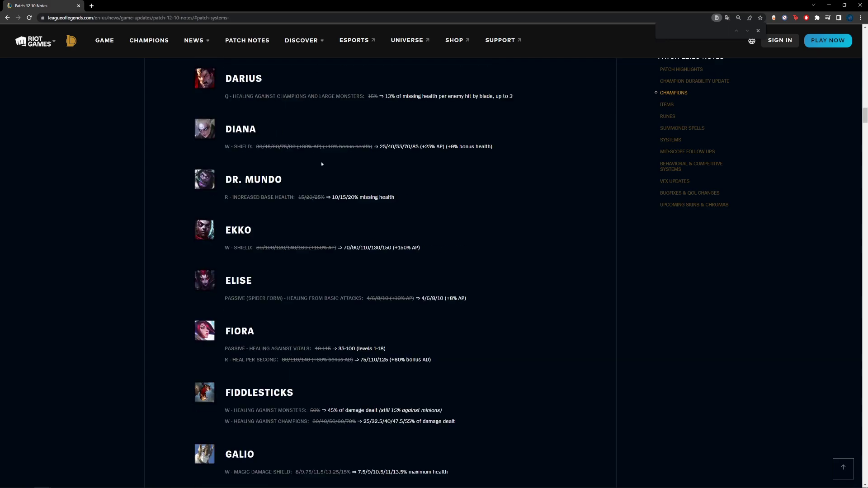
pyautogui.click(694, 80)
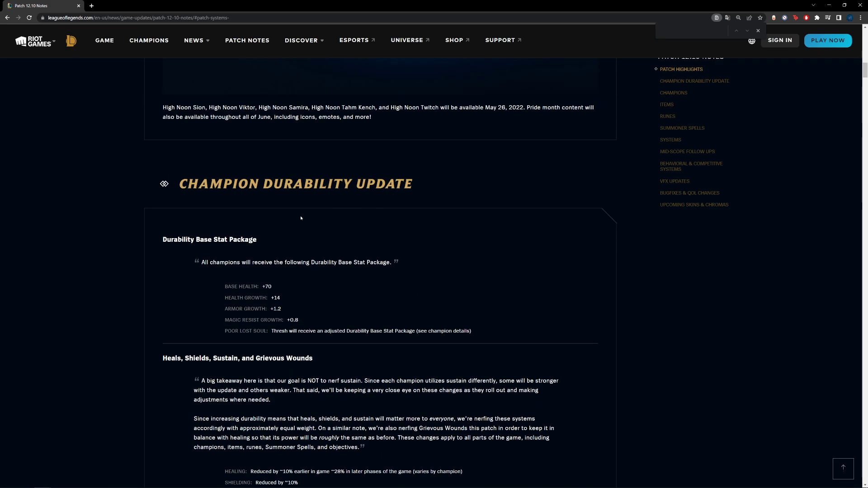
pyautogui.scroll(-3)
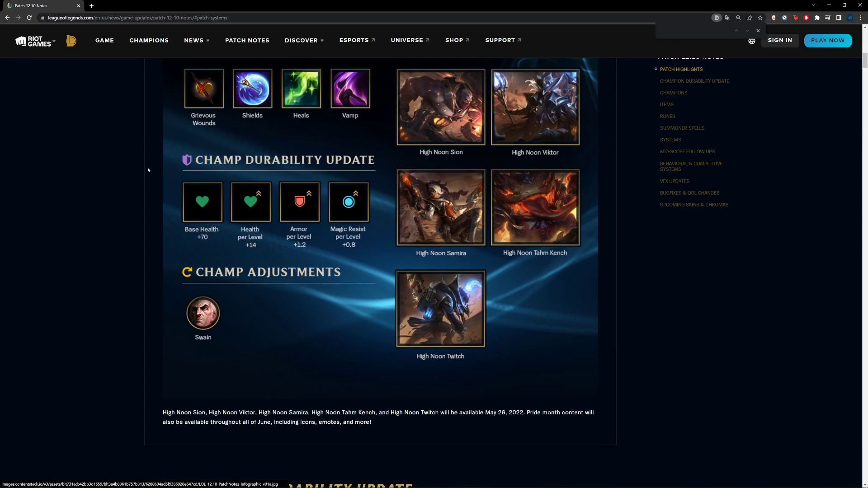
# Step: Scroll through the Patch Highlights infographic until the Champion Durability Update heading and High Noon skins note appear
pyautogui.scroll(3)
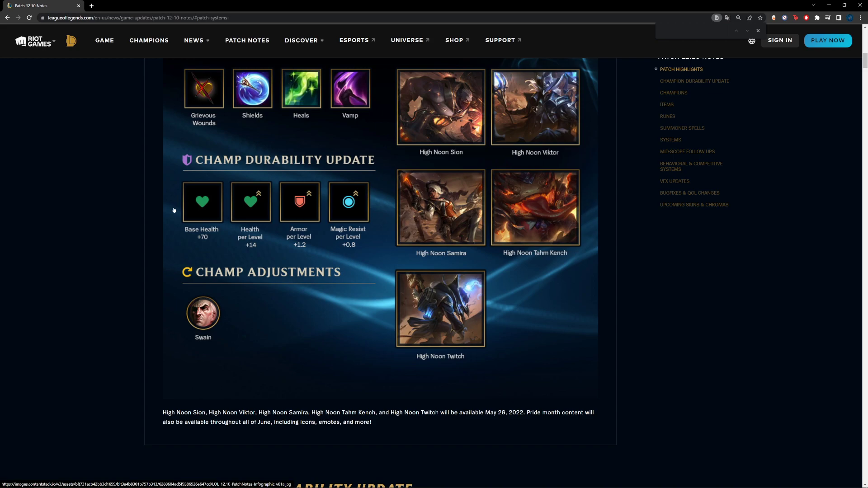
pyautogui.moveTo(283, 200)
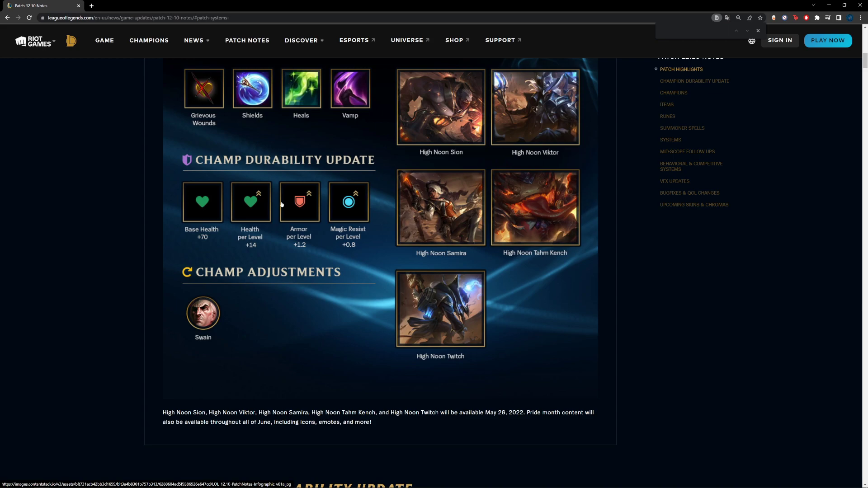
pyautogui.scroll(-3)
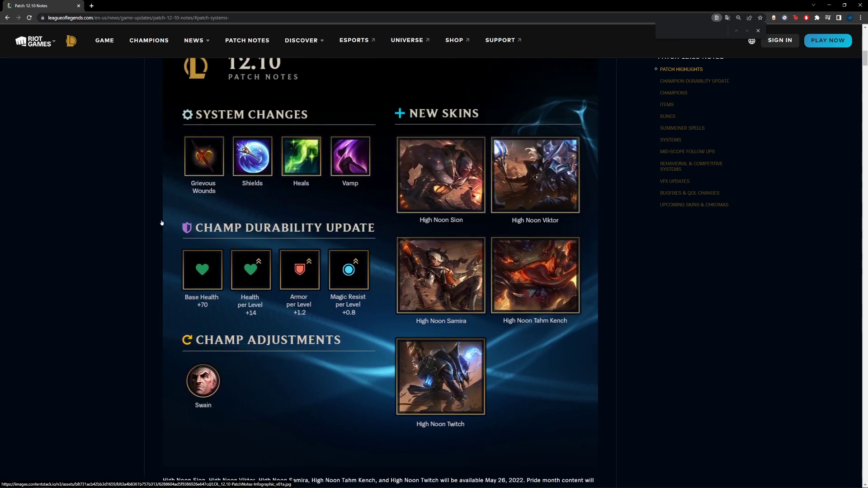
pyautogui.scroll(-3)
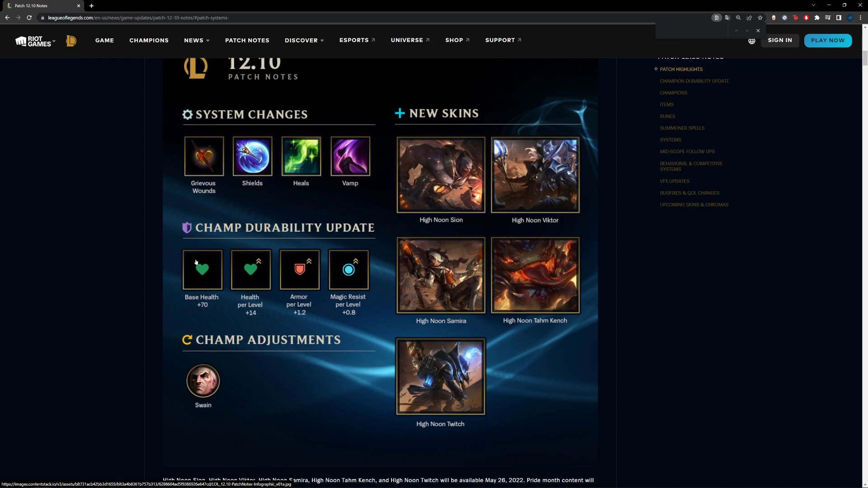
pyautogui.moveTo(282, 254)
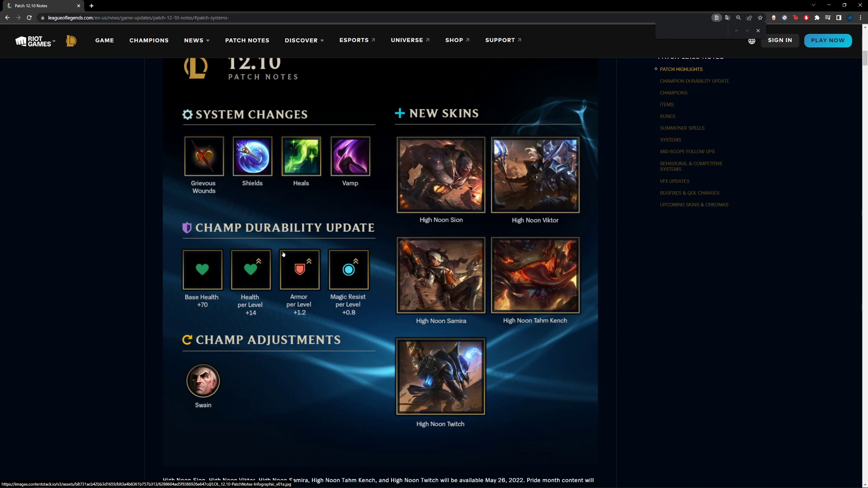
pyautogui.moveTo(289, 211)
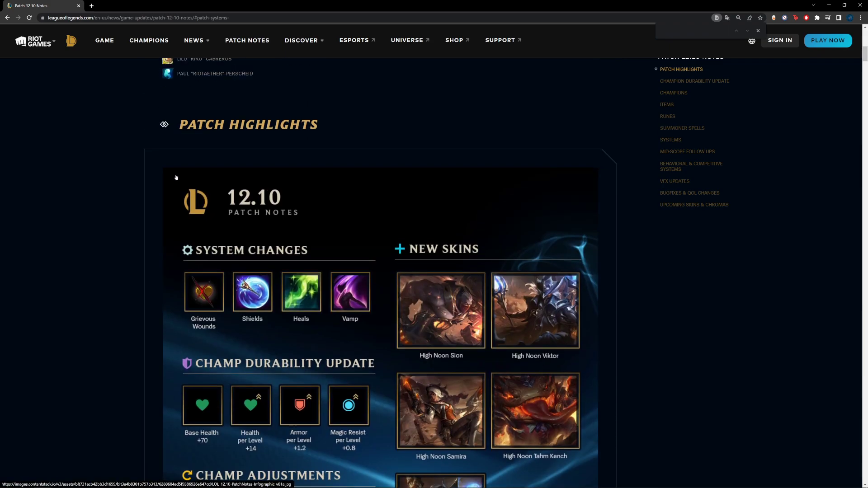
pyautogui.scroll(-3)
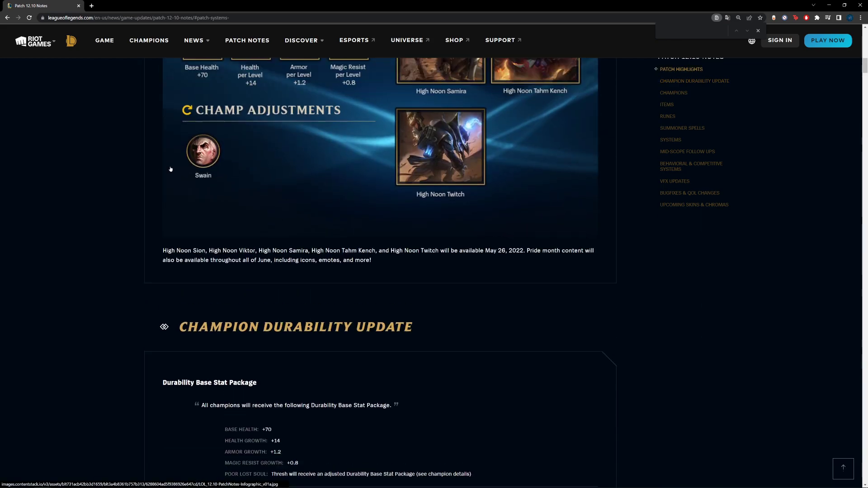
pyautogui.scroll(3)
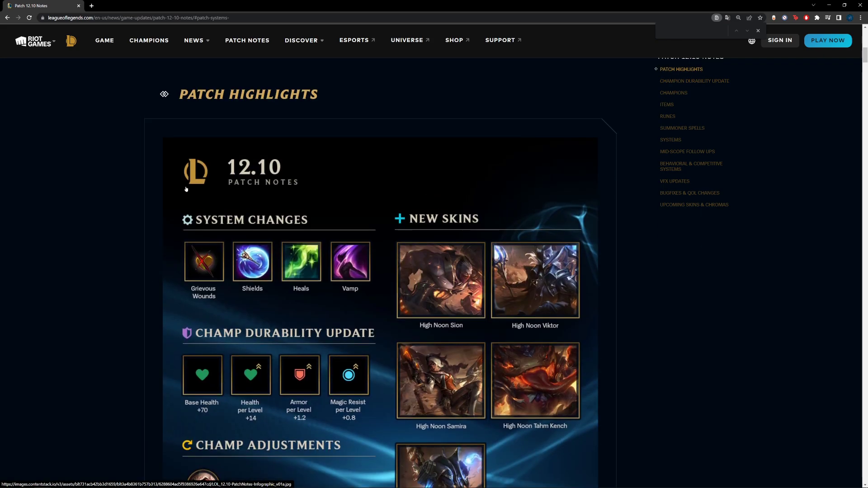
pyautogui.scroll(-3)
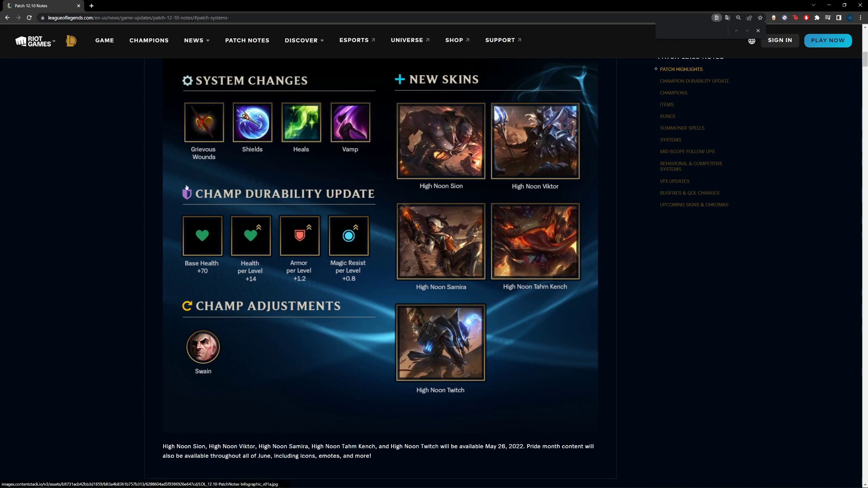
pyautogui.scroll(-3)
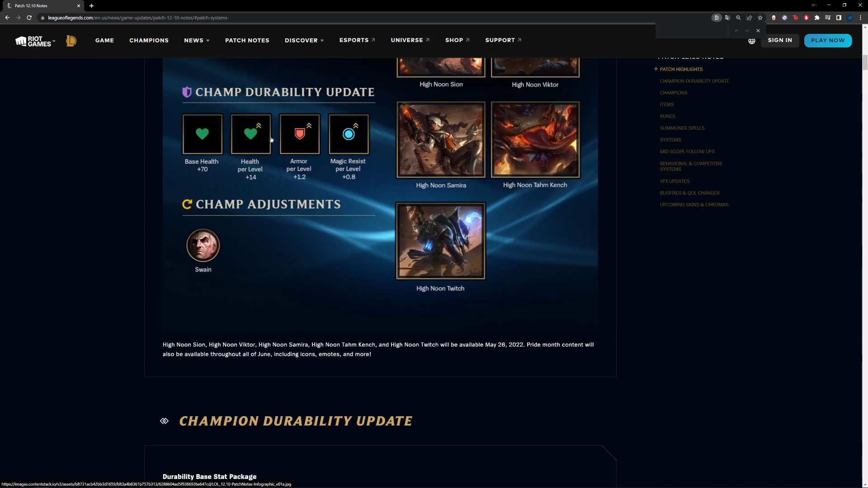
pyautogui.scroll(-3)
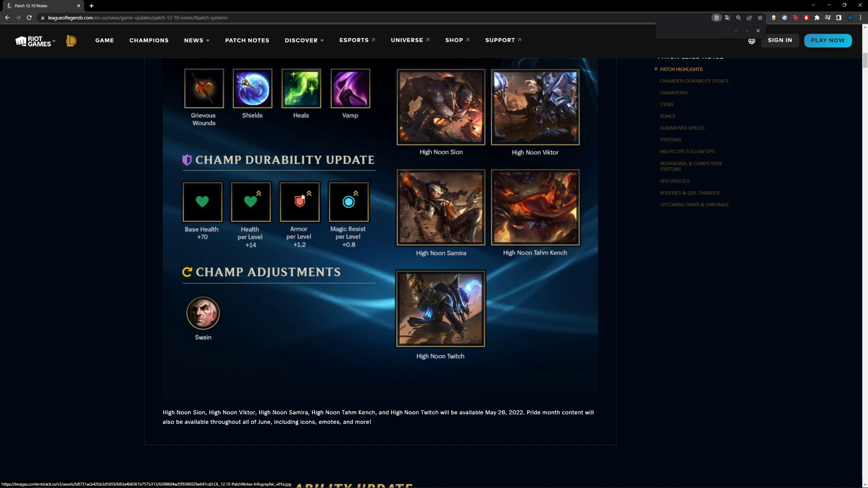
pyautogui.moveTo(301, 196)
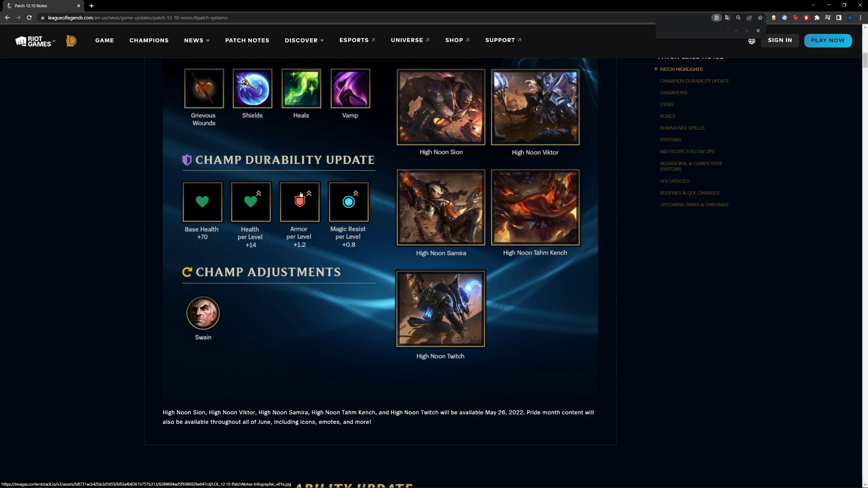
pyautogui.moveTo(339, 226)
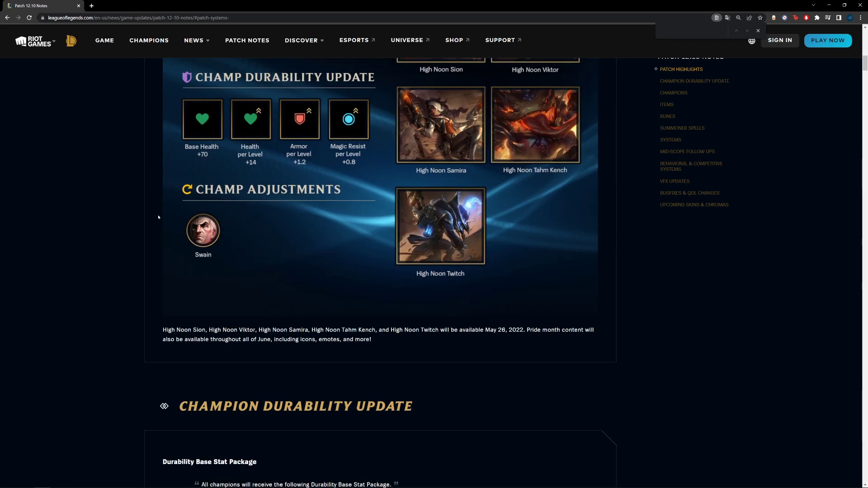
# Step: Scroll past the Champion Durability Update to the Champions intro with Aatrox through Alistar
pyautogui.scroll(-3)
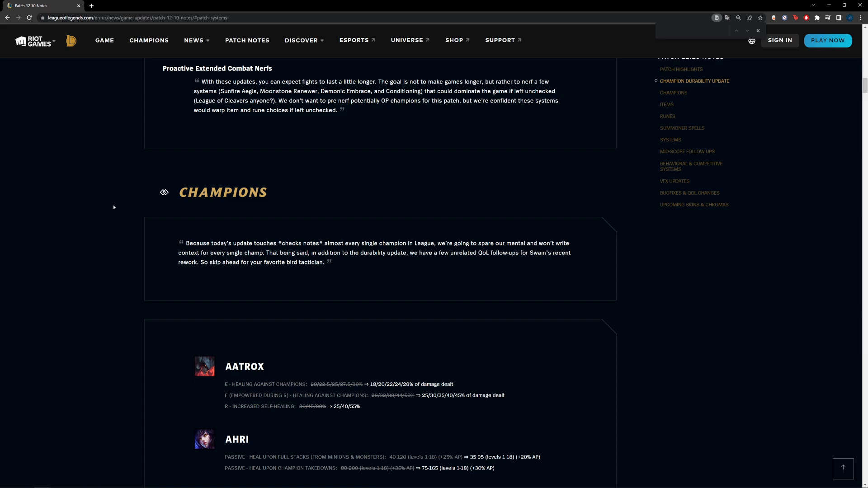
pyautogui.scroll(3)
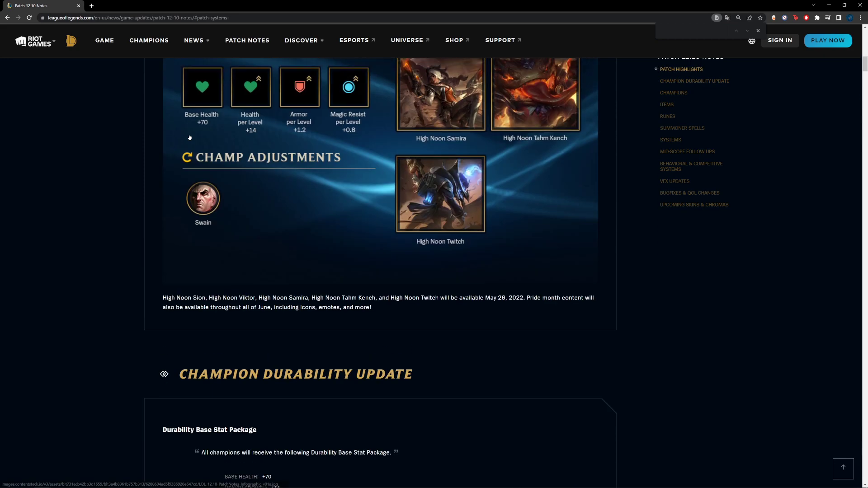
pyautogui.scroll(3)
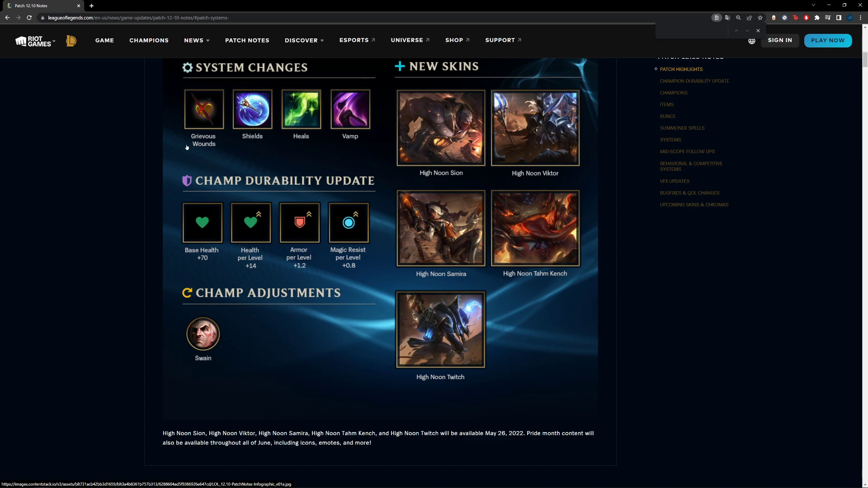
pyautogui.scroll(-3)
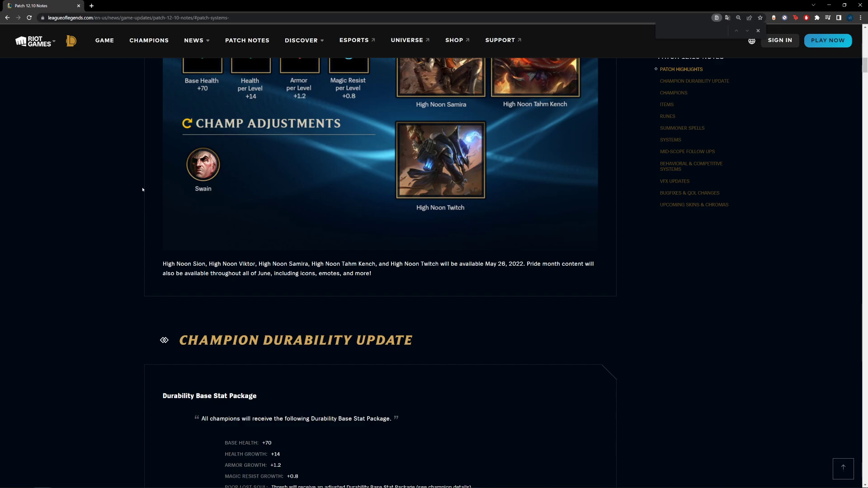
pyautogui.scroll(-3)
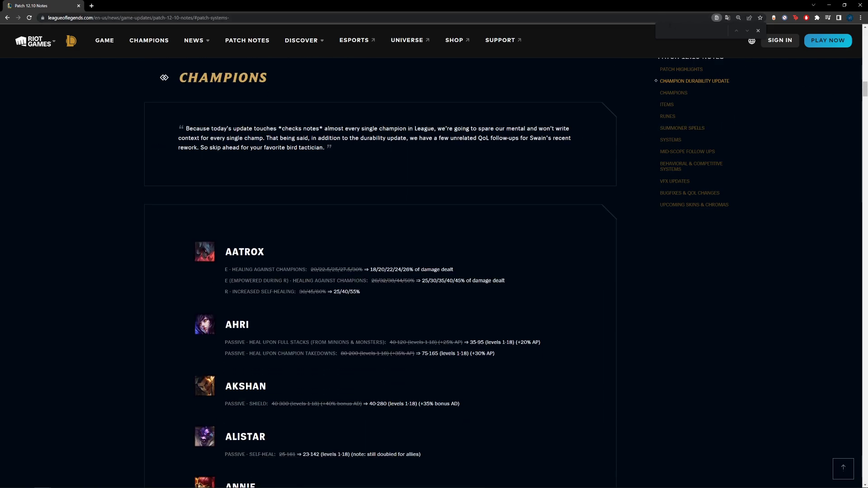
# Step: Search the page for "spirit" to find Spirit Visage in Bugfixes & QoL, then scroll up to the VFX Updates
pyautogui.write('spirit vi')
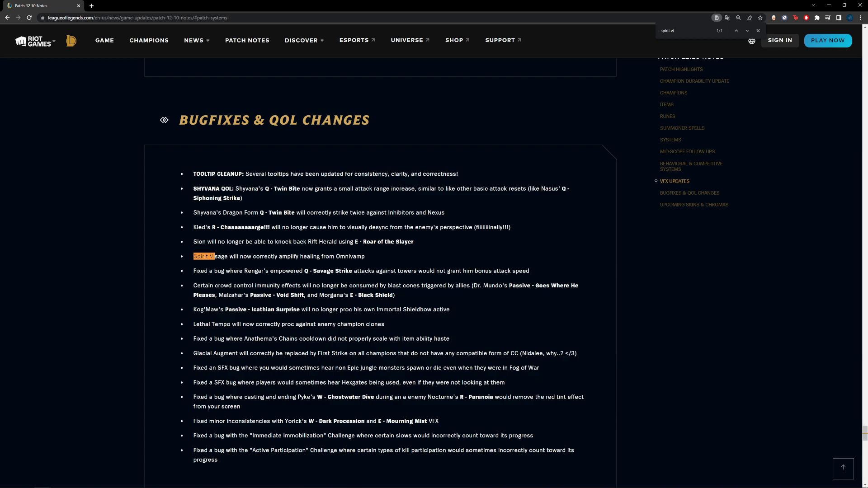
pyautogui.moveTo(253, 275)
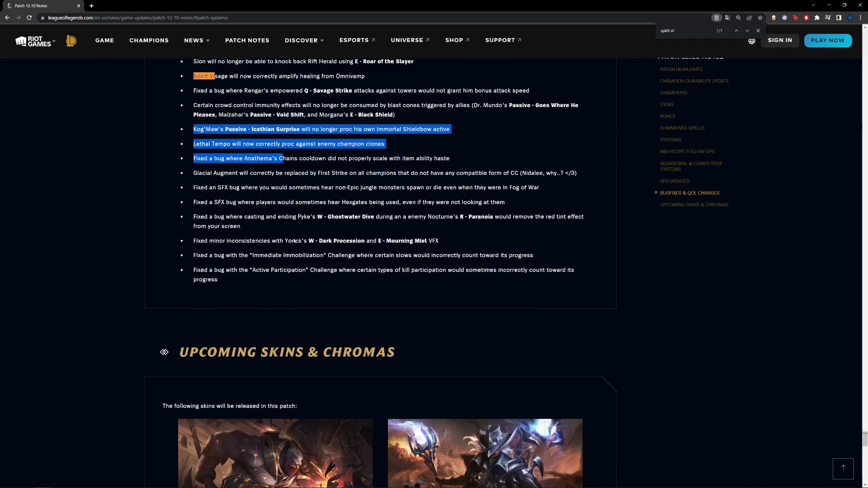
pyautogui.scroll(3)
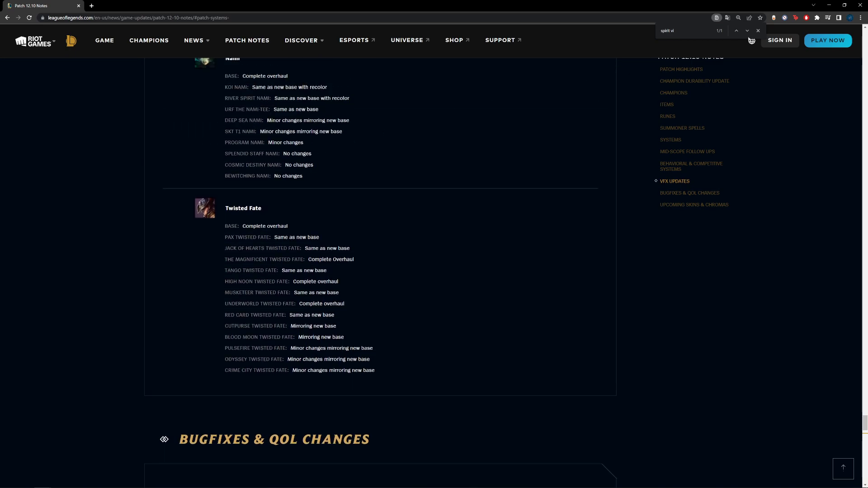
# Step: Jump to Runes via the sidebar and scroll through the Runes, Systems and Items healing changes
pyautogui.click(758, 30)
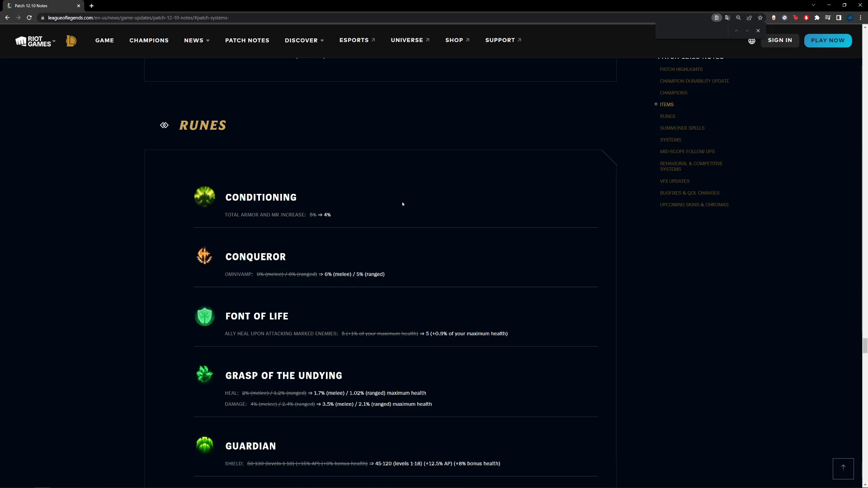
pyautogui.scroll(-3)
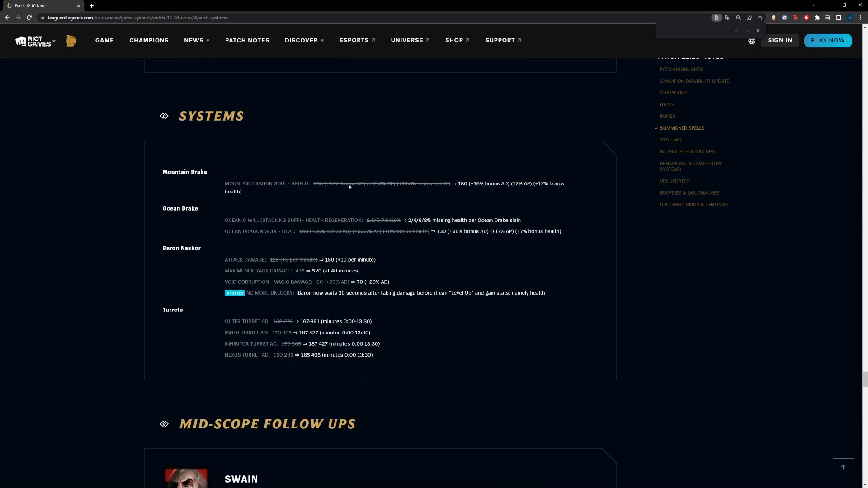
pyautogui.scroll(-3)
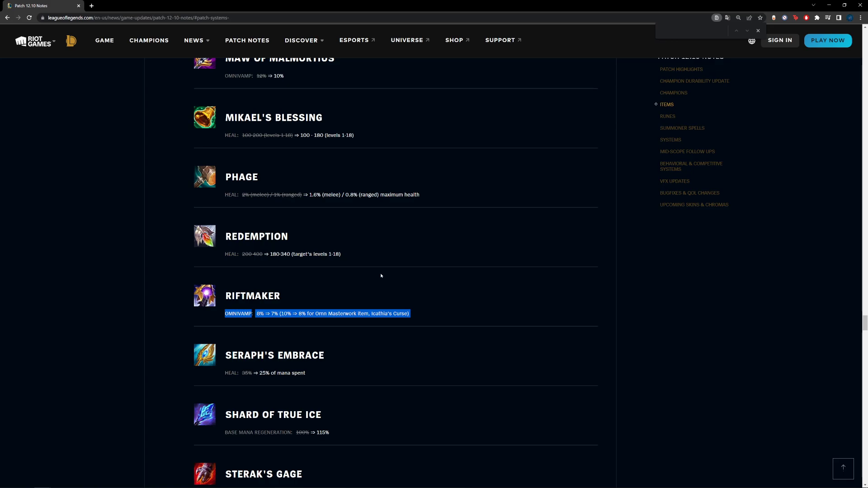
pyautogui.scroll(-3)
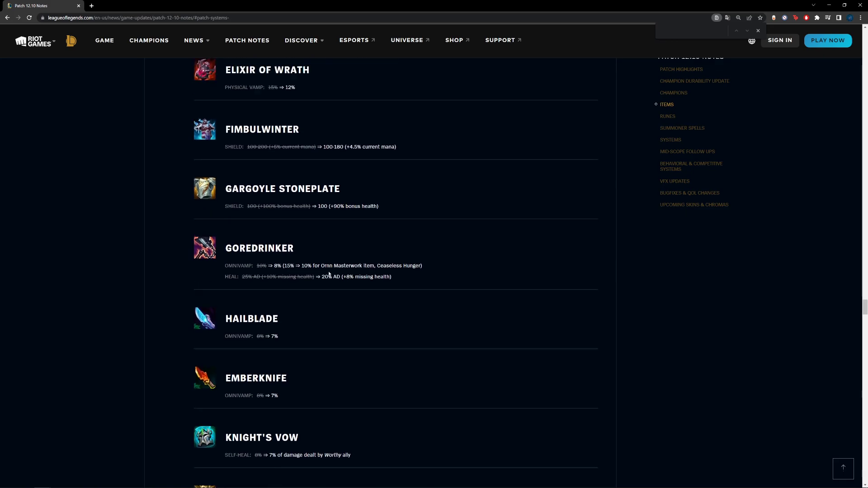
pyautogui.scroll(-3)
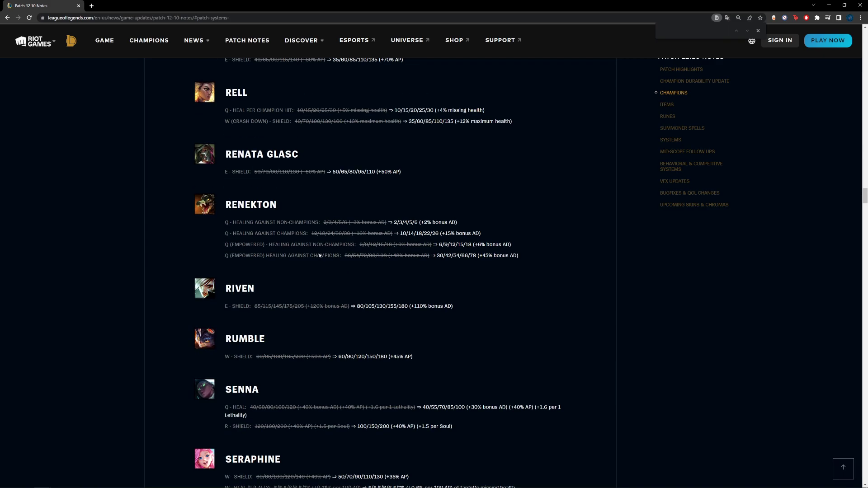
# Step: Scroll back up to the champion list around Illaoi through Karma
pyautogui.scroll(3)
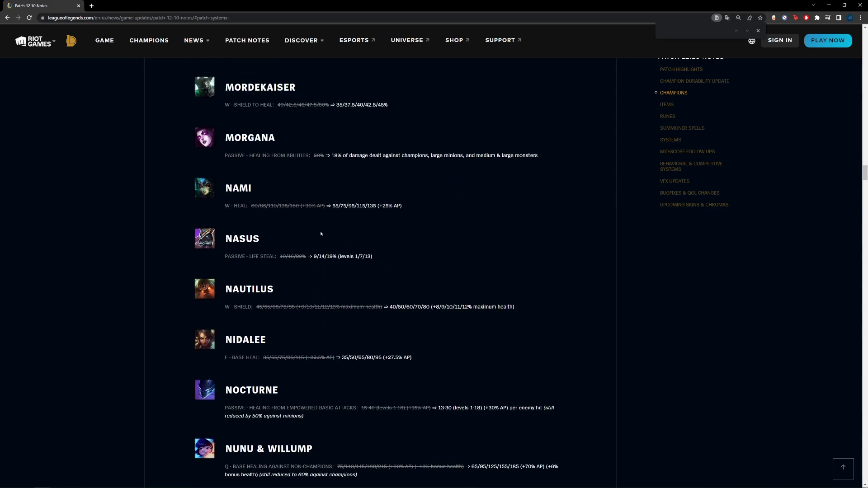
pyautogui.scroll(3)
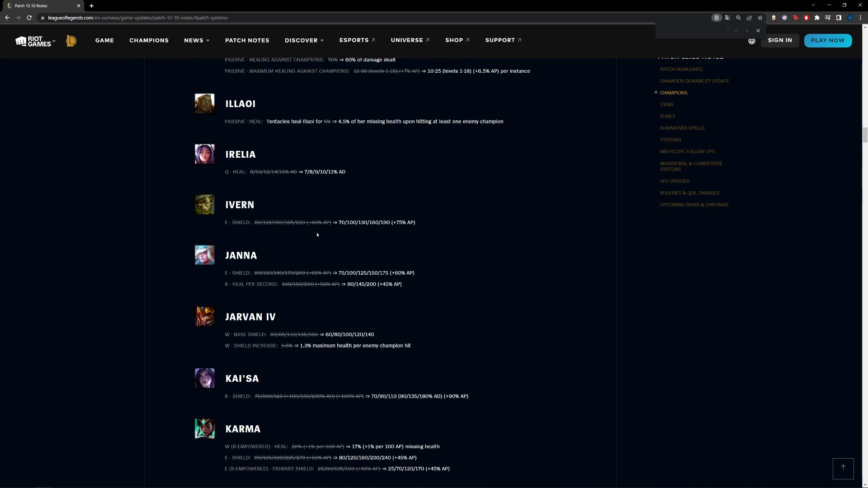